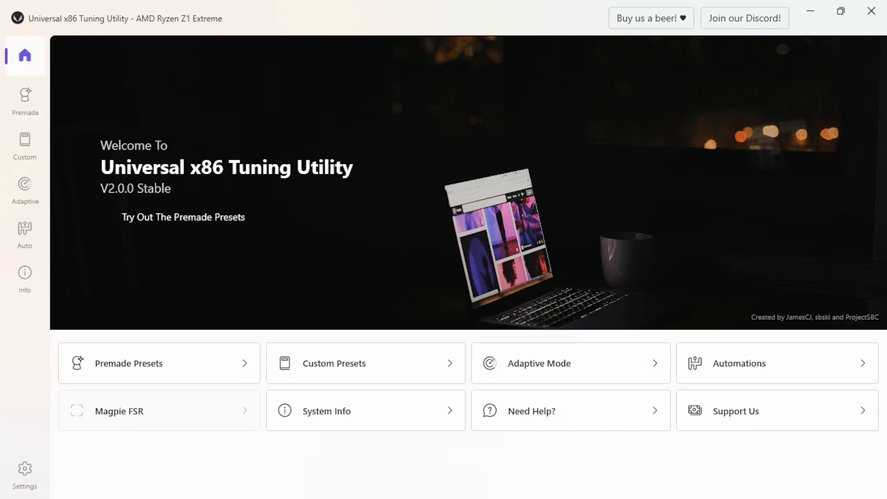
Show the Premade Presets page from the Home screen.
left_click(159, 362)
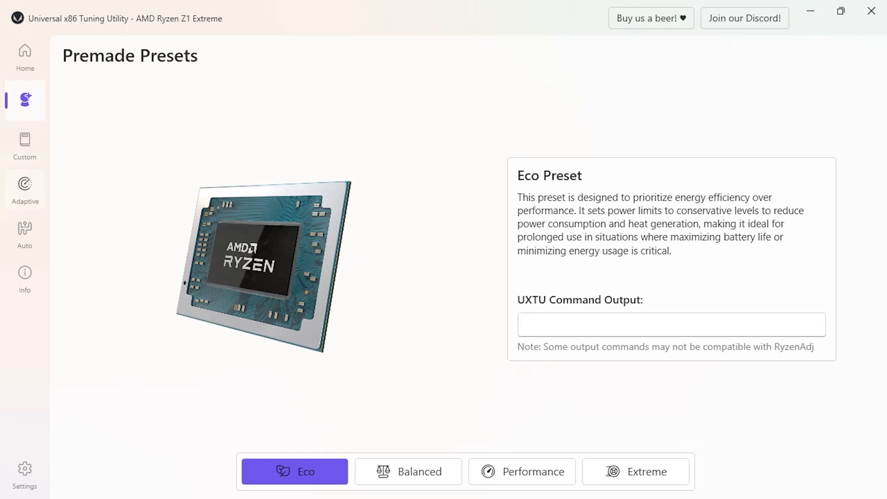
Select the STAR WARS Jedi: Survivor™ profile in Adaptive Mode's Games/Apps list.
left_click(25, 188)
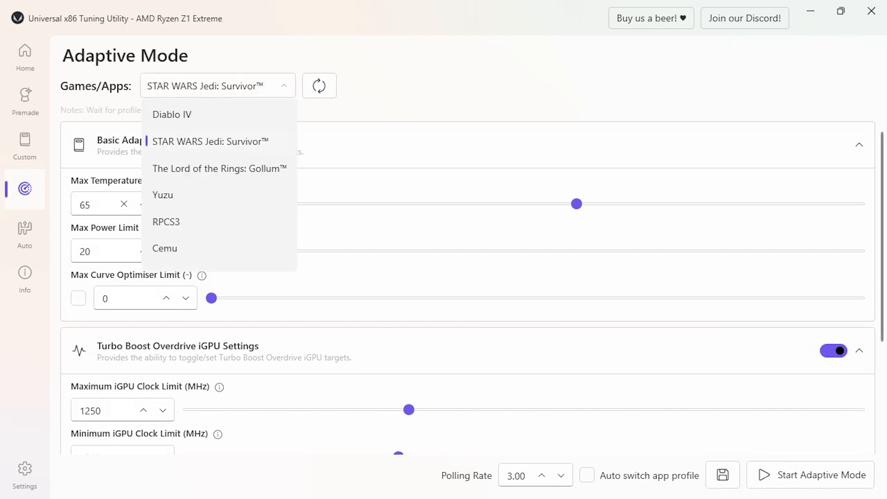
left_click(209, 141)
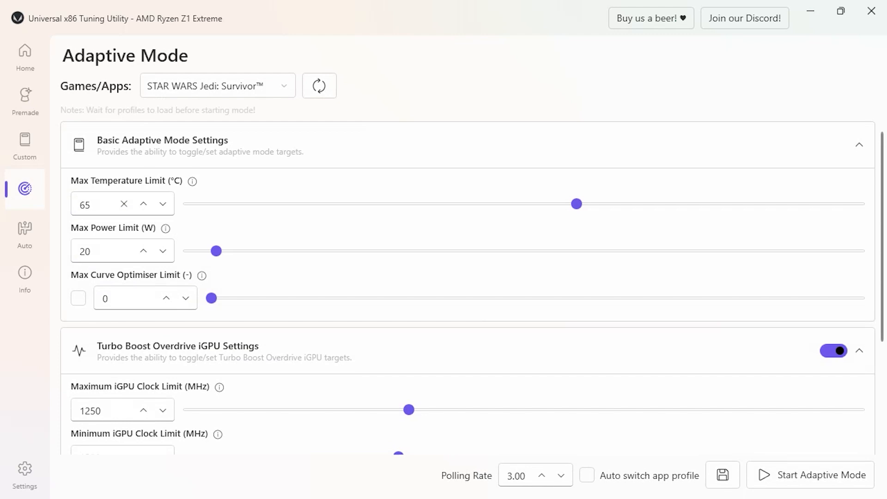
left_click(216, 85)
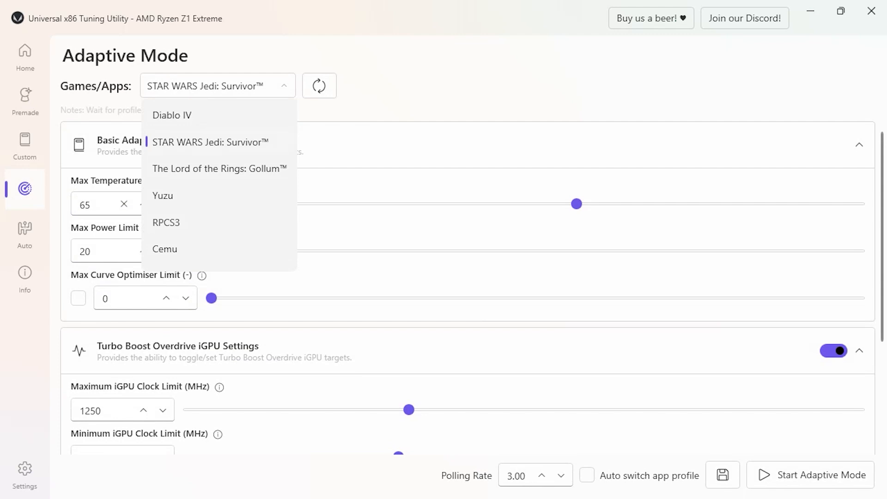
left_click(210, 142)
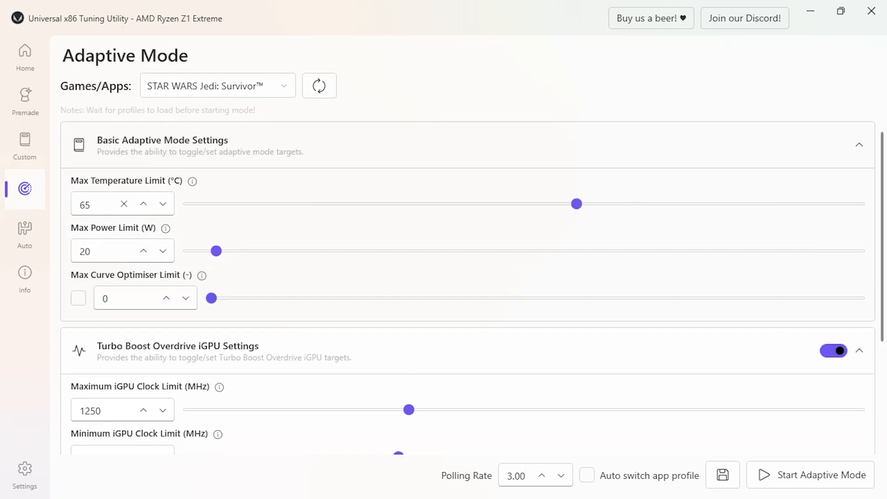
scroll("down", 3)
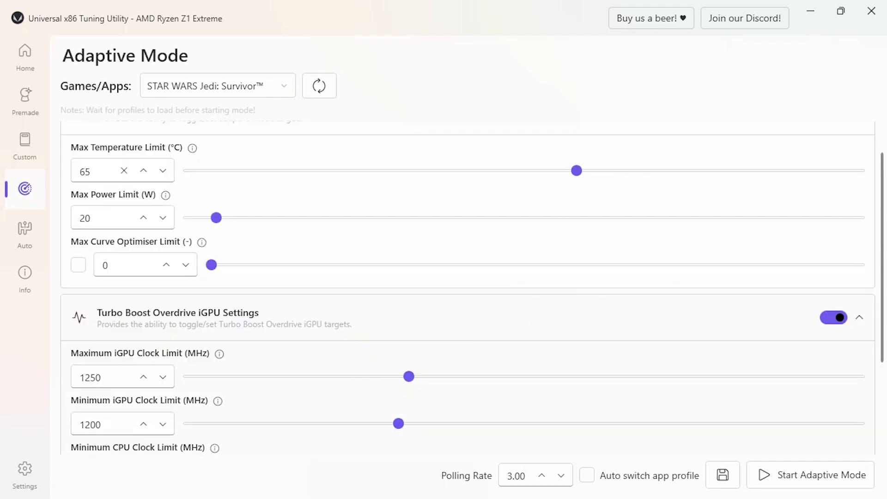
scroll("up", 3)
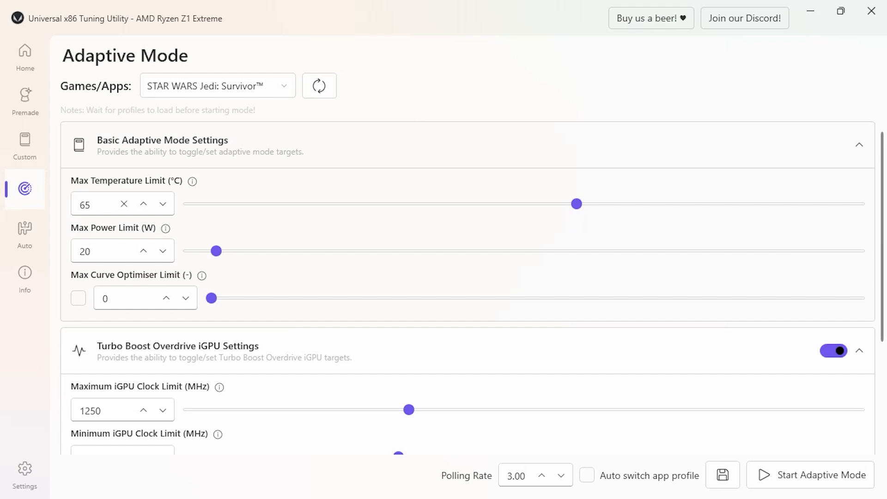
scroll("down", 3)
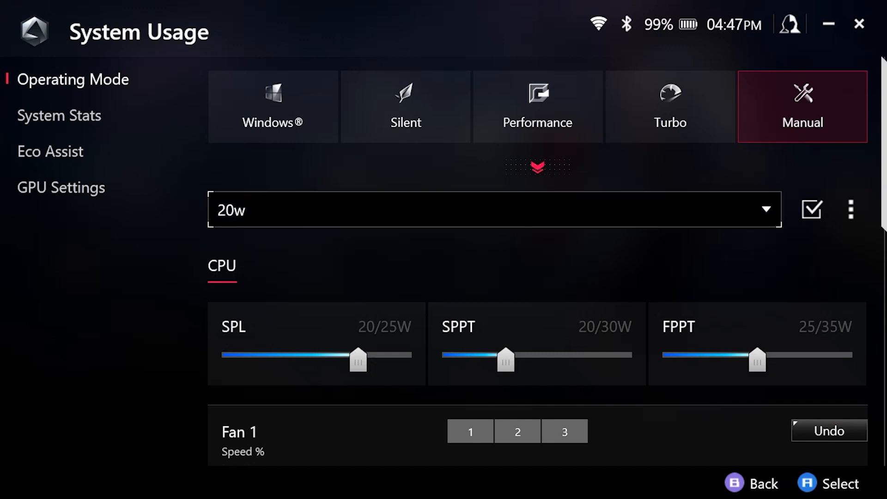
Scroll the 20w manual profile down to its FPPT limit and fan curve.
scroll("down", 3)
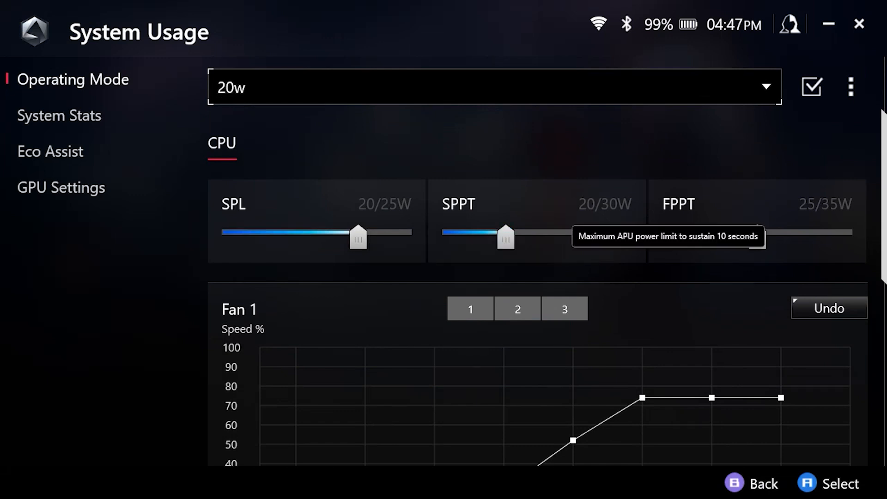
mouse_move(358, 236)
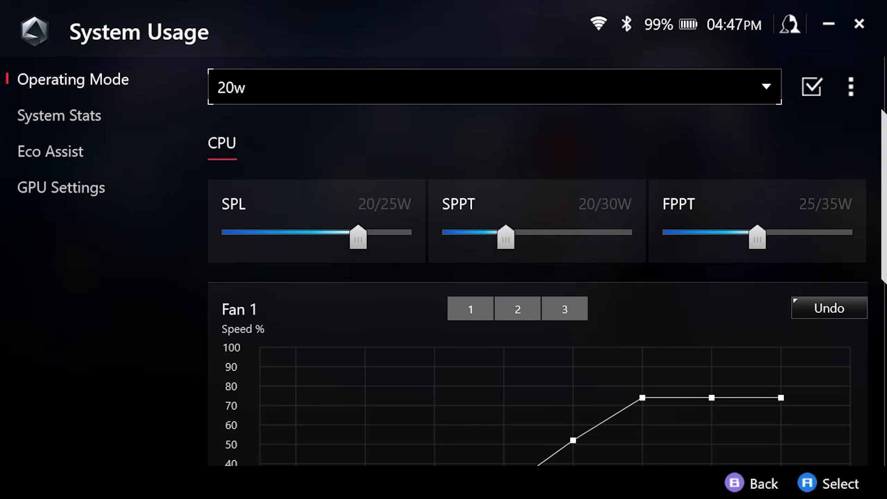
mouse_move(757, 236)
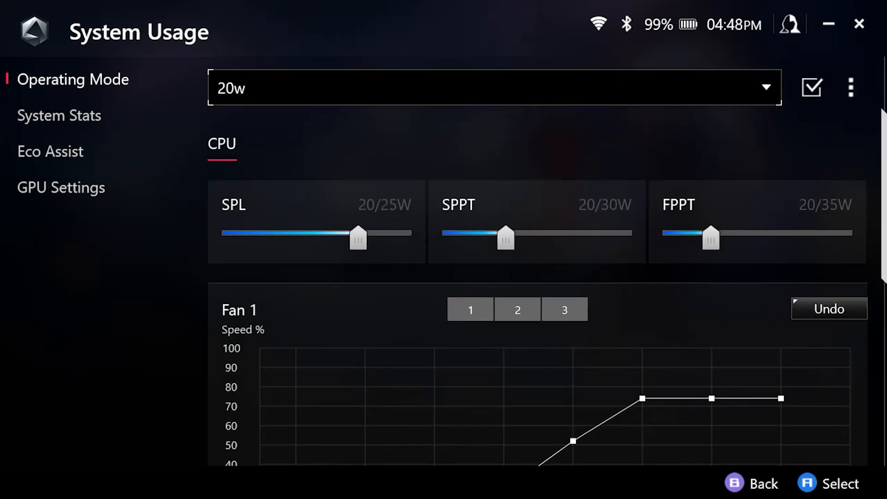
scroll("down", 3)
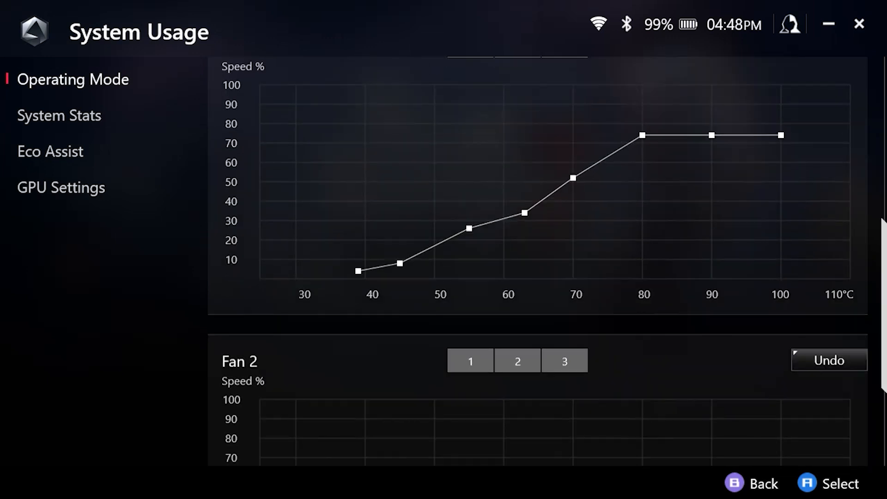
scroll("down", 3)
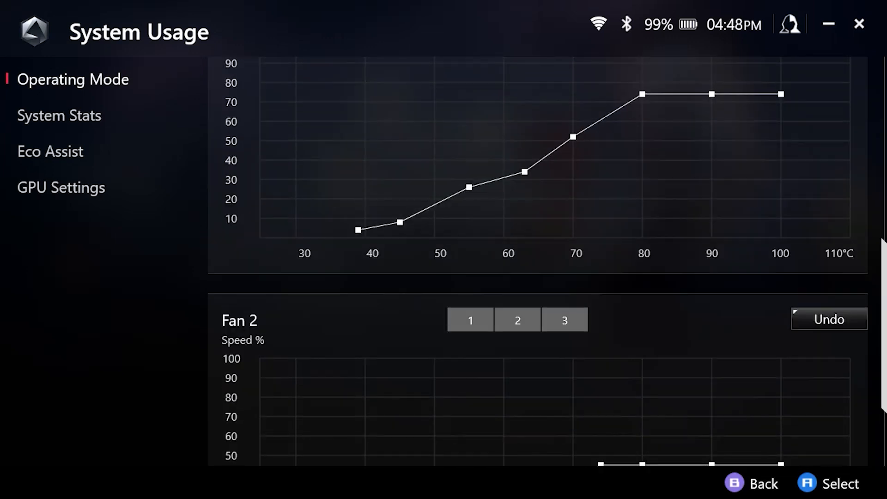
scroll("down", 3)
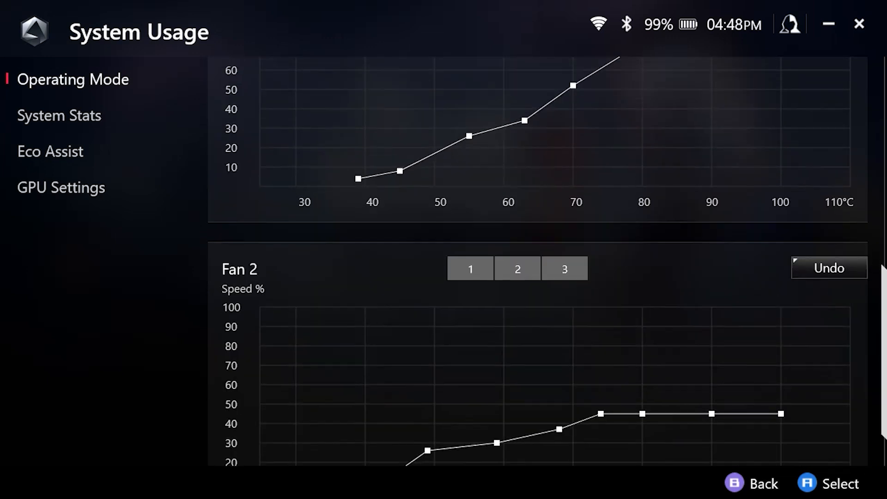
scroll("up", 3)
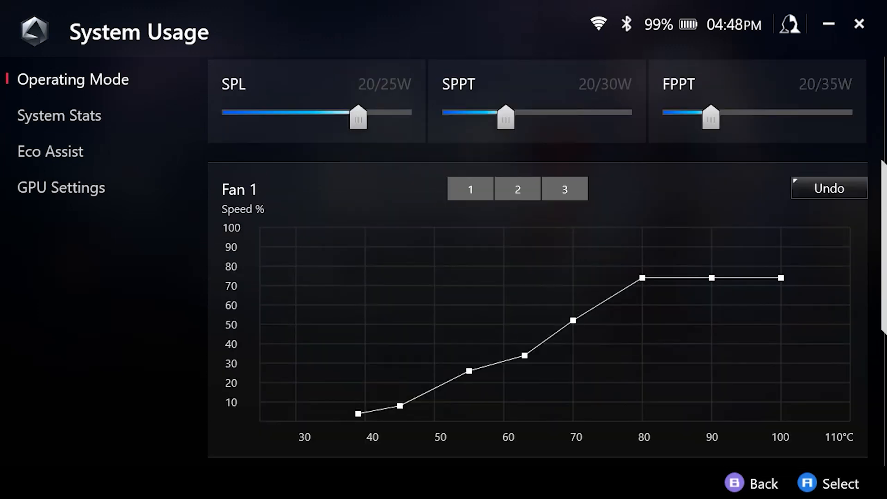
left_click(504, 118)
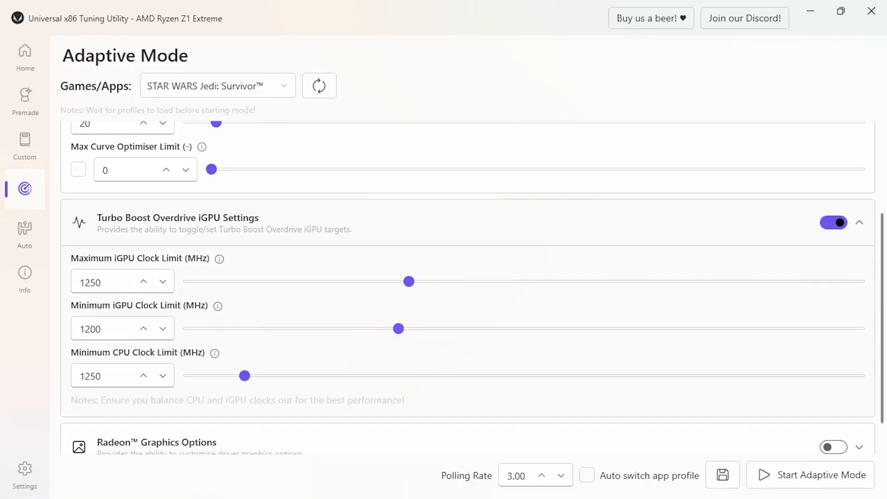
Scroll up to the Turbo Boost Overdrive iGPU Settings section.
scroll("up", 3)
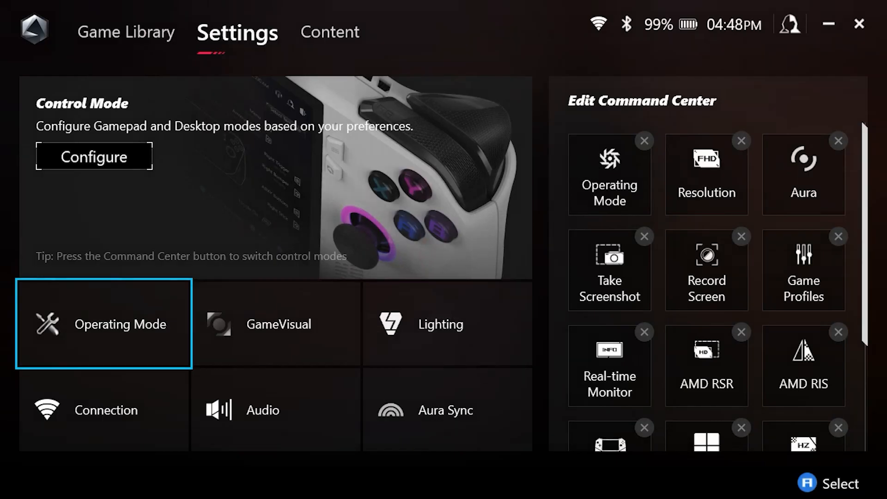
Return to the Game Library listing Jedi: Survivor, Redfall and others.
left_click(126, 32)
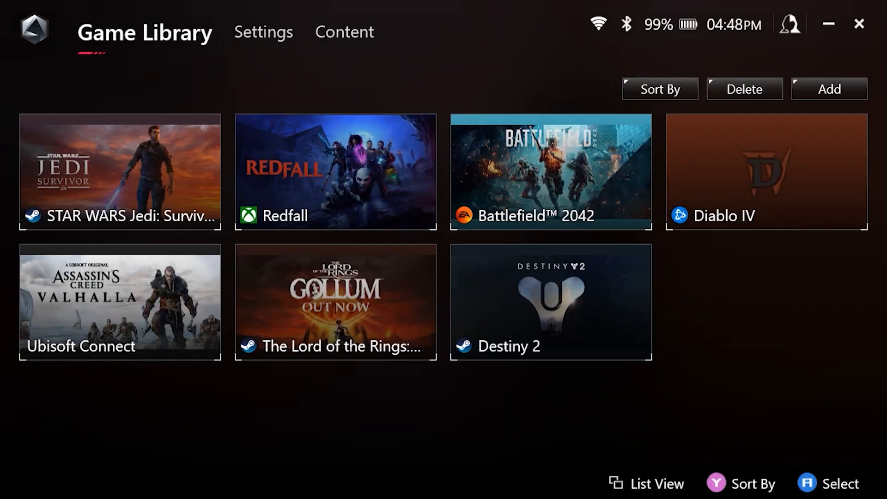
Check the Jedi: Survivor profile's Configuration shows AC Turbo and DC 20w, then leave for the desktop.
left_click(119, 171)
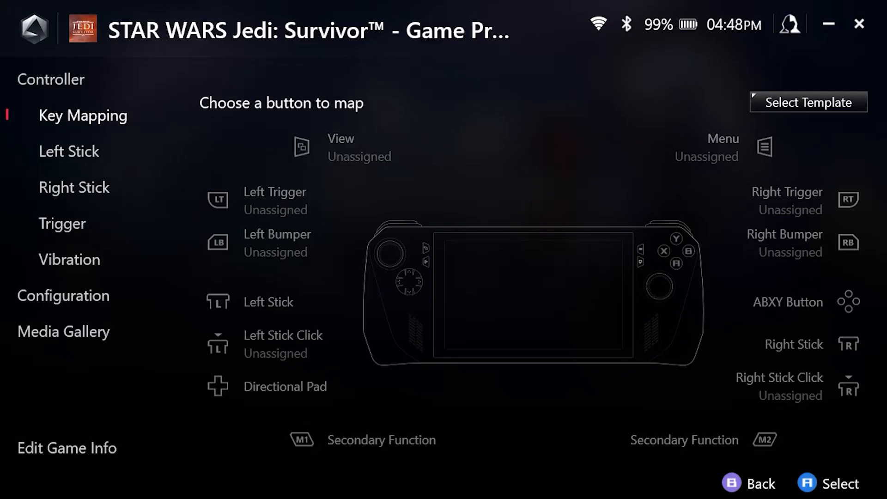
left_click(63, 295)
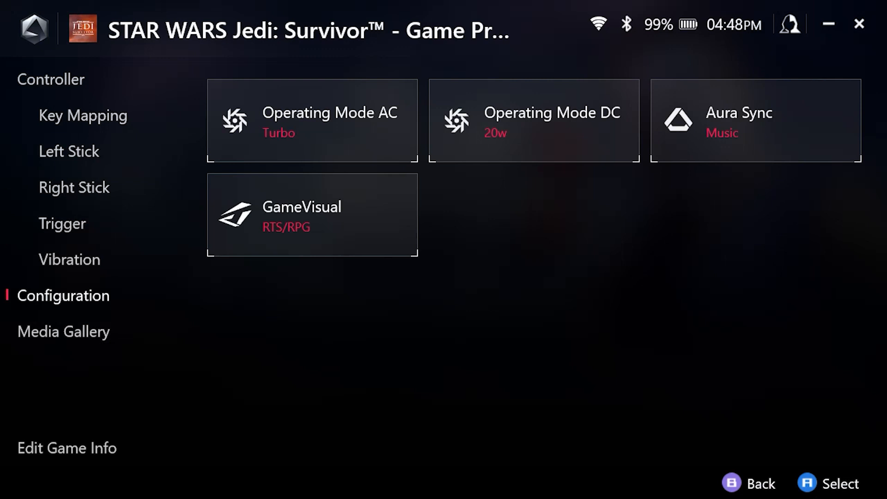
left_click(532, 120)
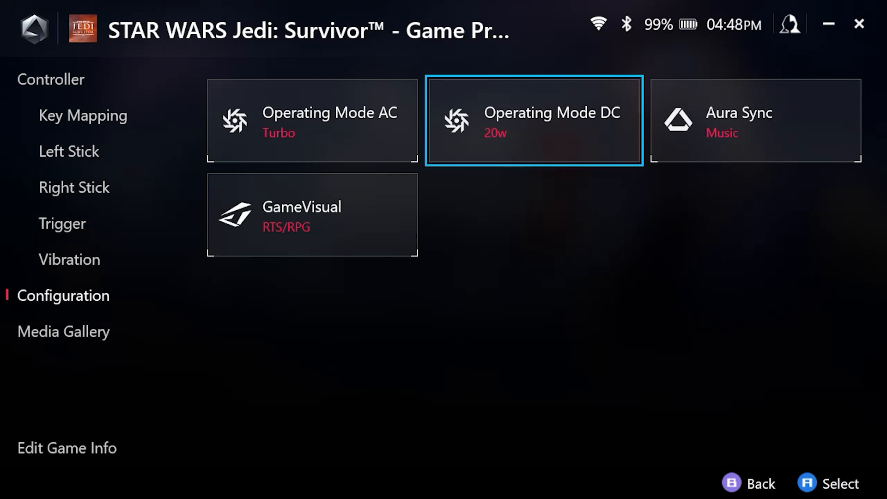
left_click(312, 119)
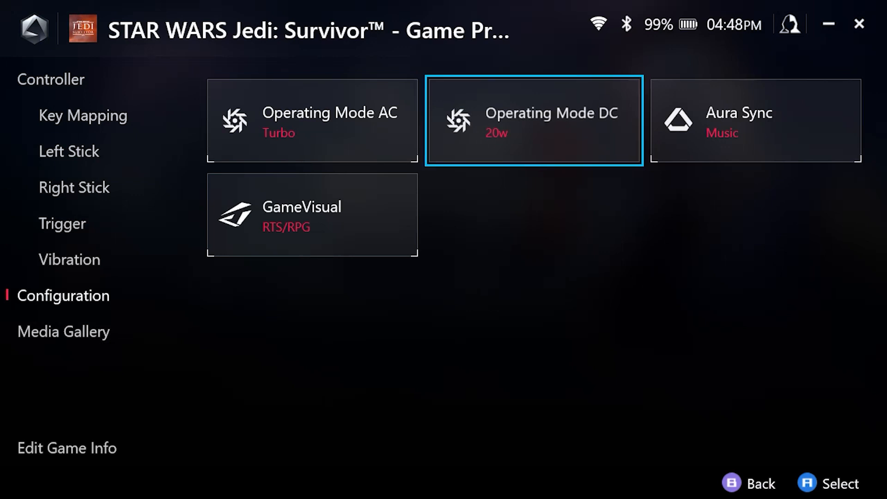
left_click(533, 119)
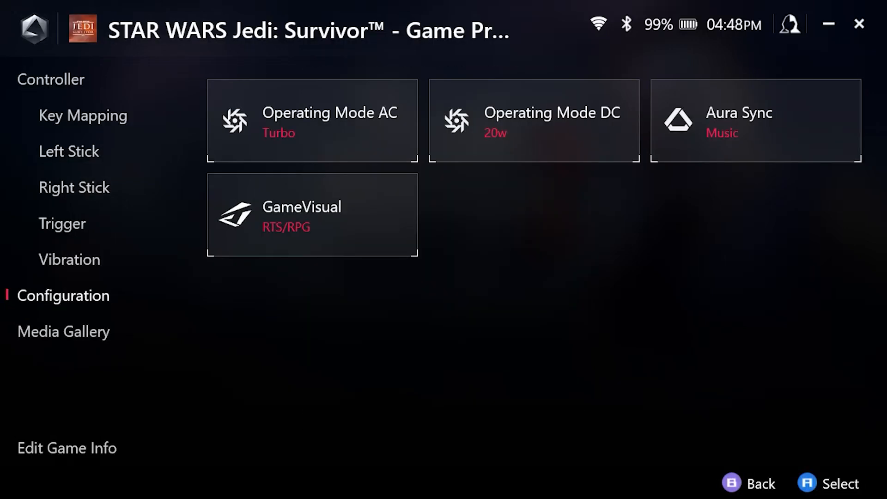
left_click(754, 120)
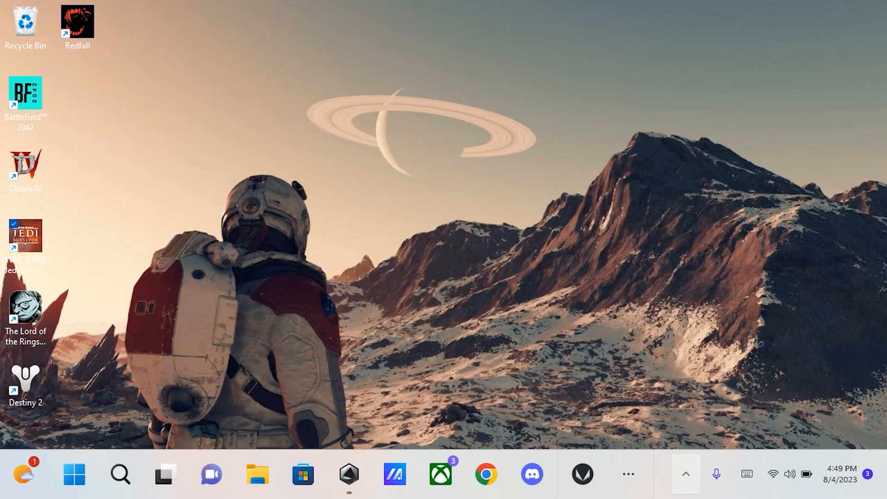
Restore the tuning utility window from the taskbar.
left_click(582, 473)
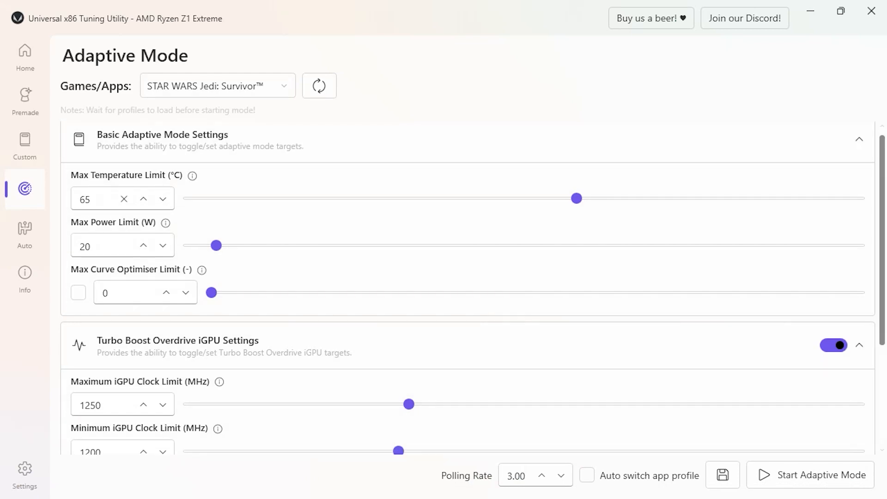
scroll("down", 3)
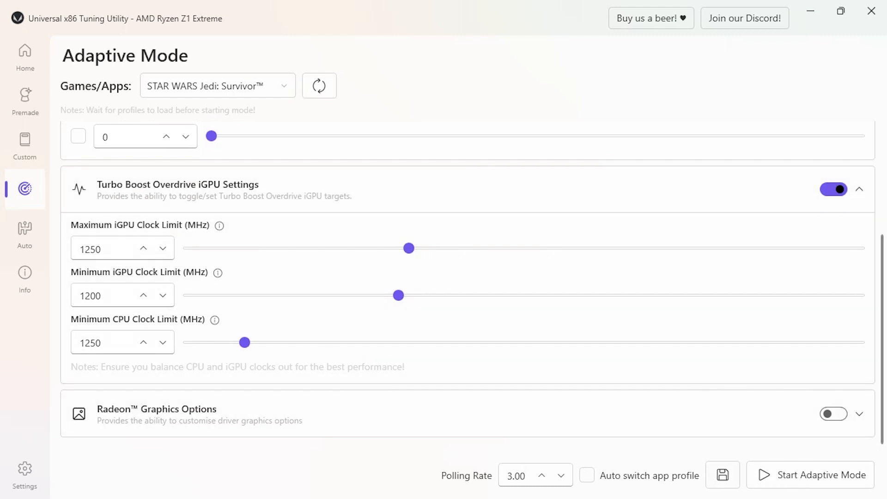
scroll("up", 3)
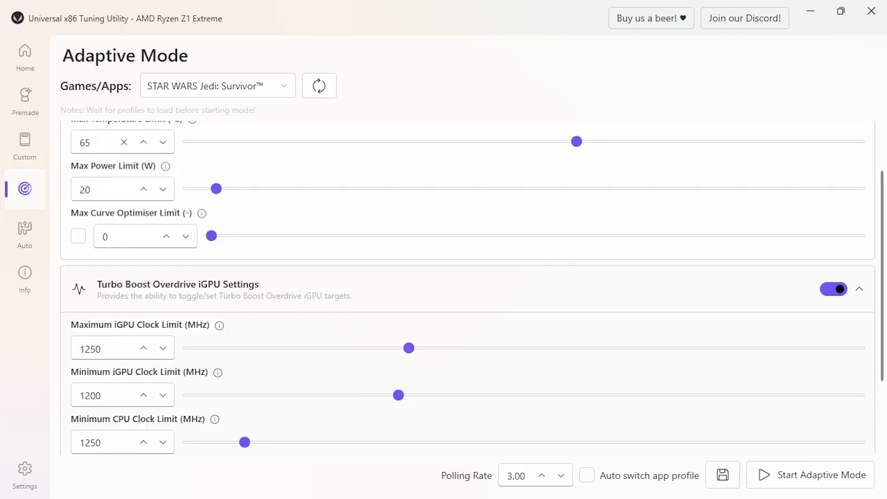
scroll("down", 3)
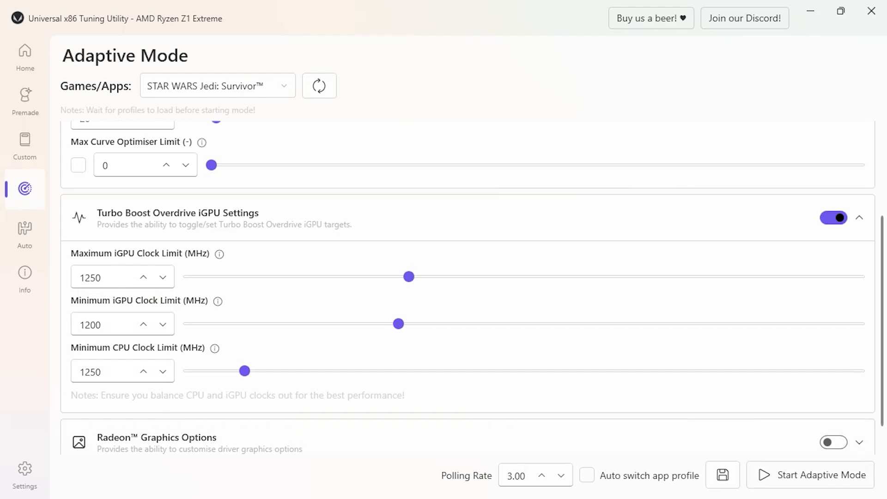
left_click(820, 474)
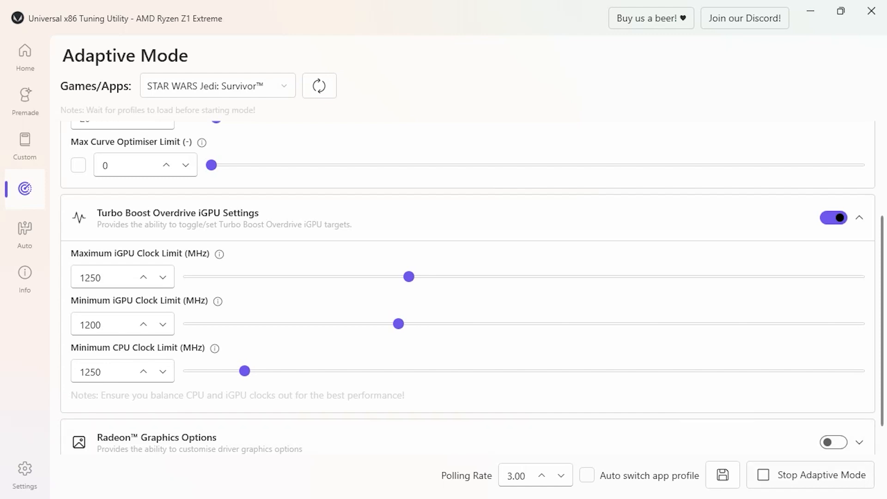
left_click(819, 474)
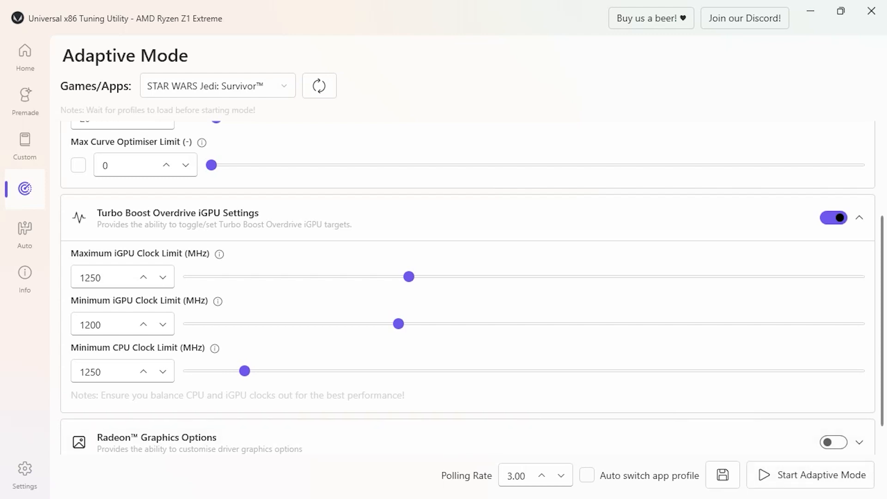
scroll("up", 3)
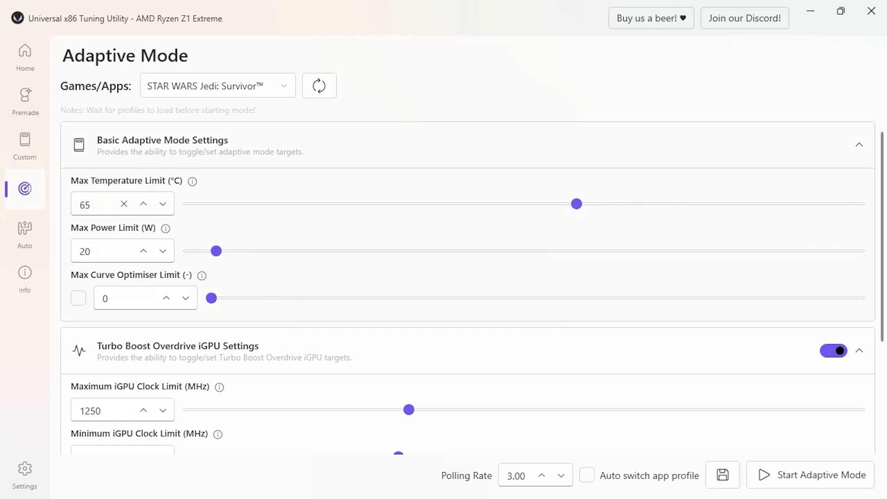
scroll("down", 3)
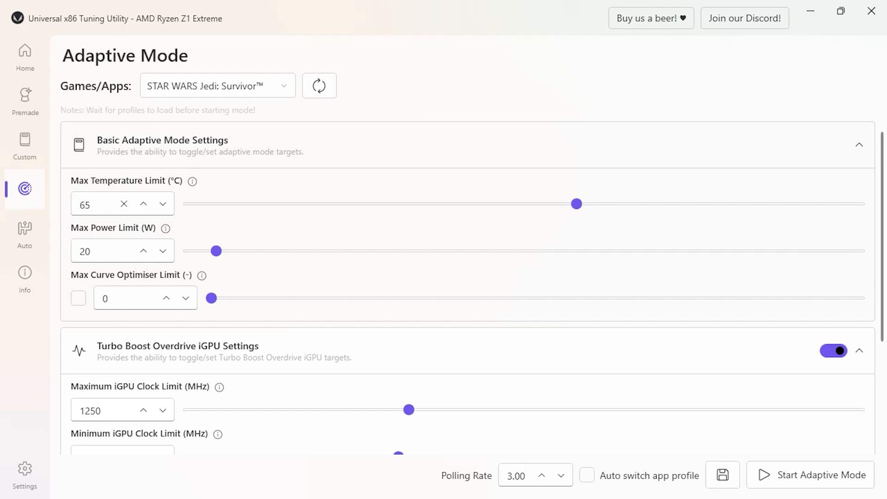
mouse_move(810, 10)
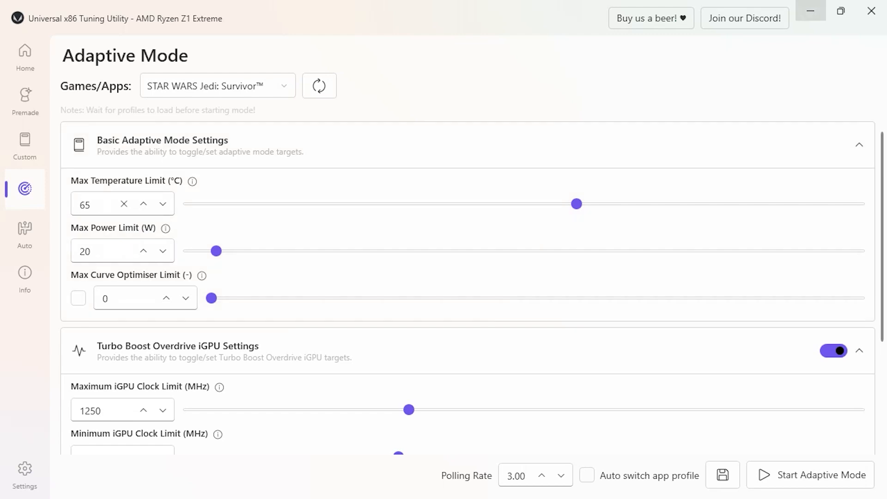